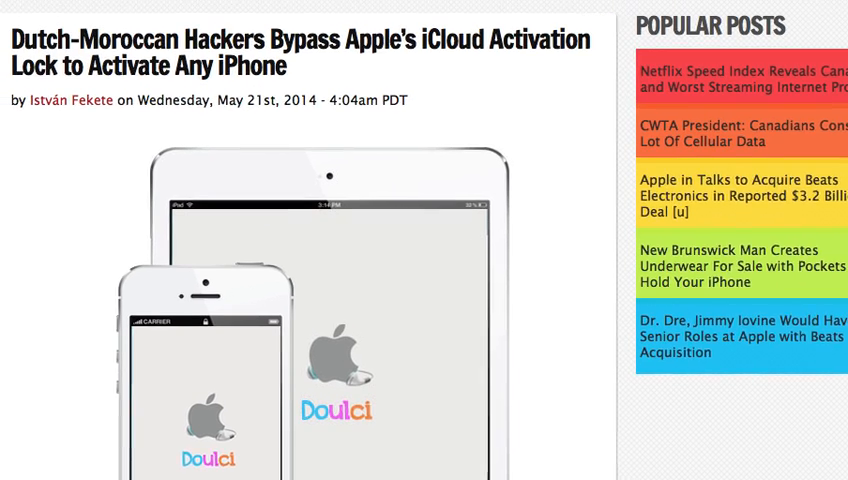
Scroll through the iPhone in Canada iCloud bypass article before moving to the doulCi Team site
scroll("down", 3)
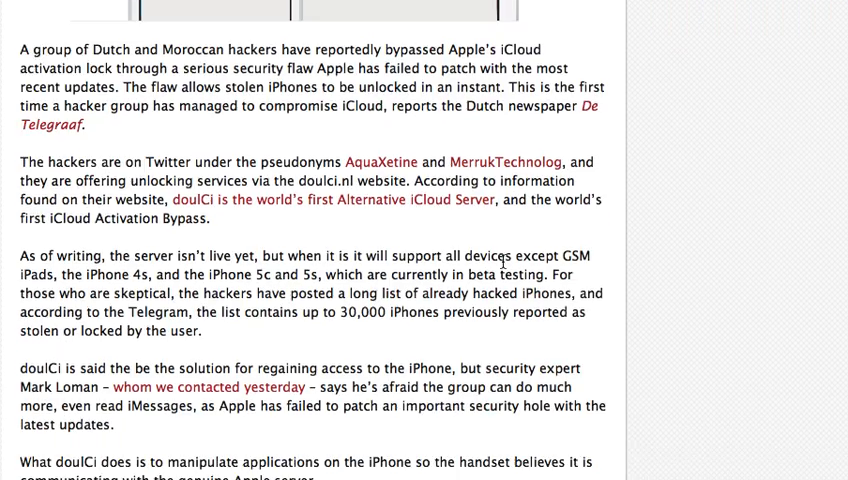
scroll("up", 3)
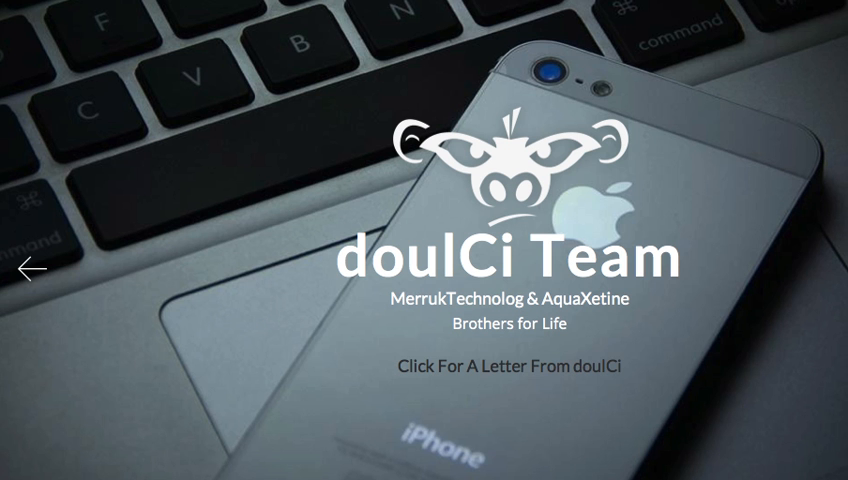
scroll("down", 3)
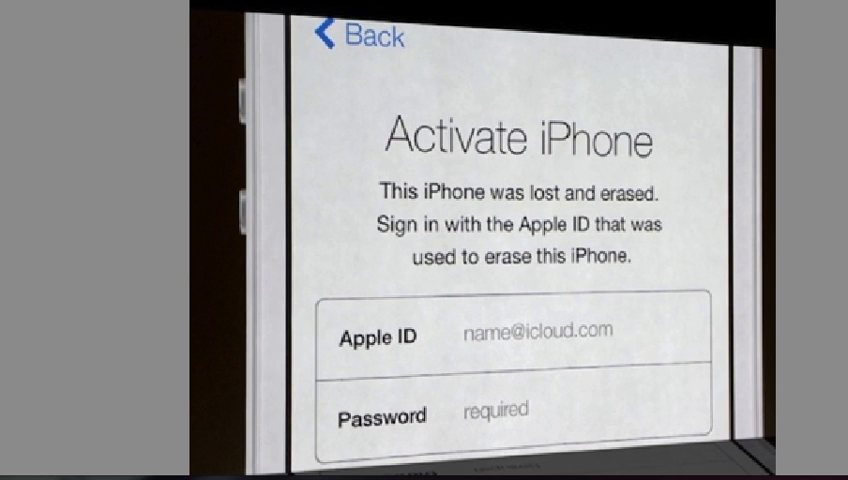
mouse_move(777, 398)
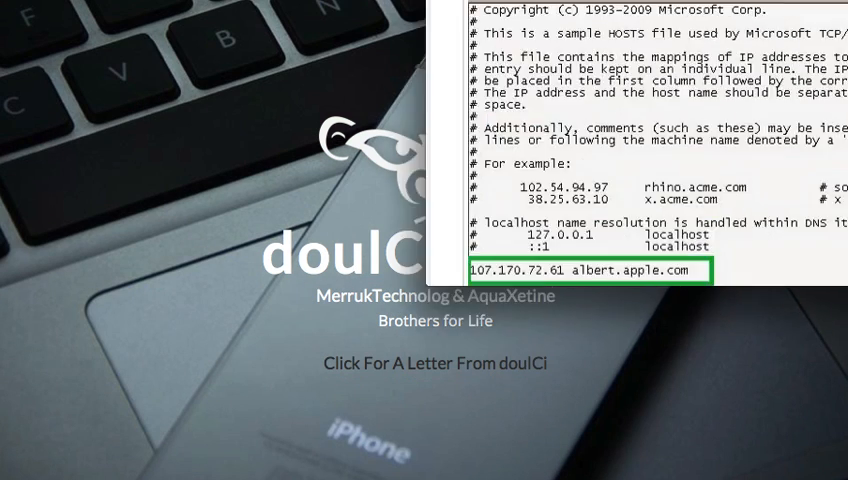
Scroll doulci.net down to 'How it works?' showing the 107.170.72.61 albert.apple.com hosts line
scroll("down", 3)
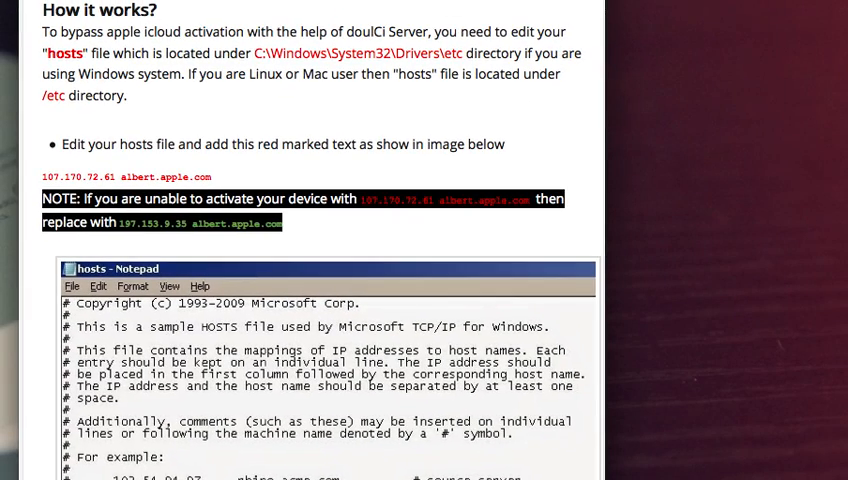
scroll("down", 3)
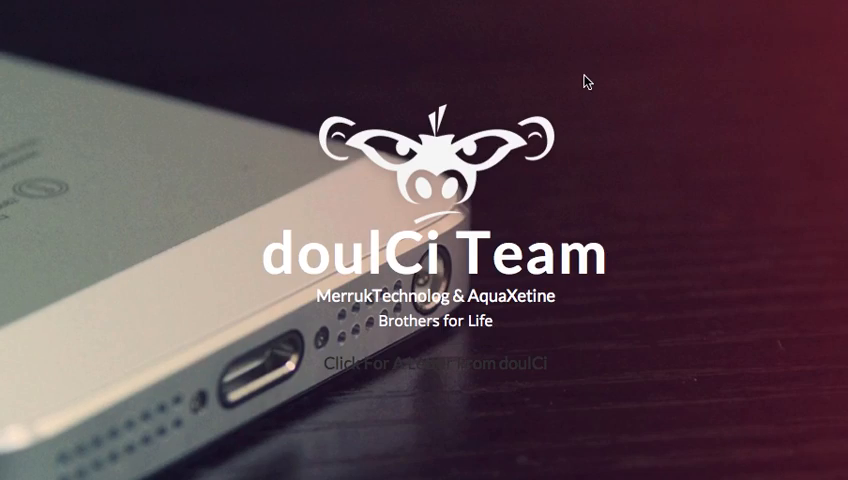
Scroll the doulci.net page down to the days/hours/minutes/seconds countdown timer
scroll("down", 3)
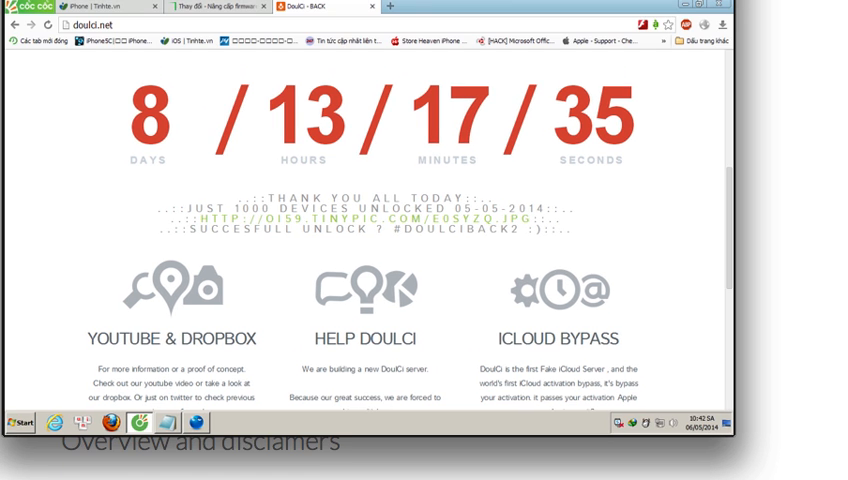
mouse_move(557, 162)
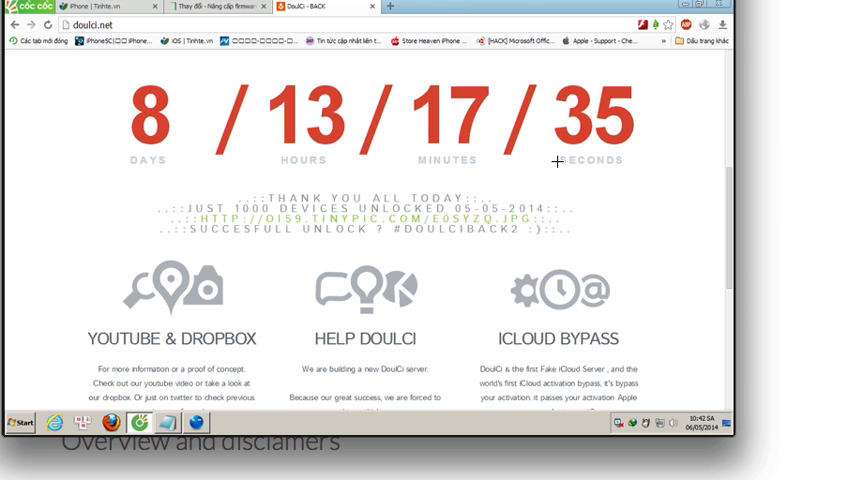
mouse_move(300, 196)
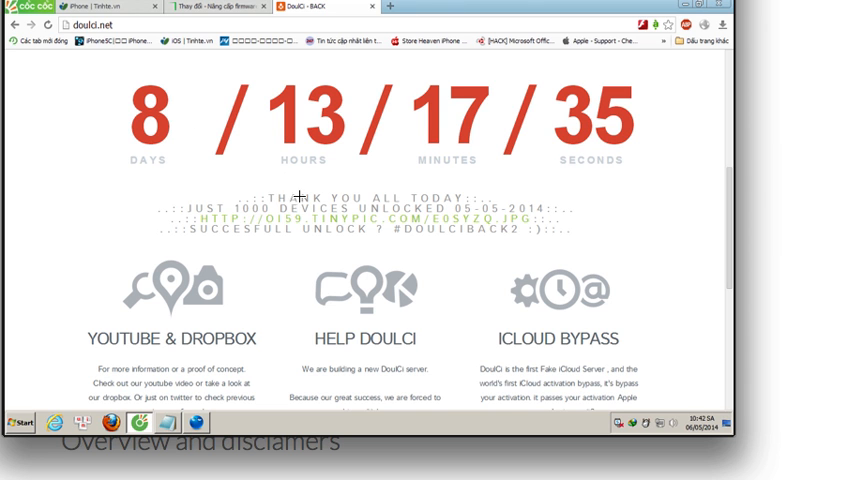
mouse_move(281, 181)
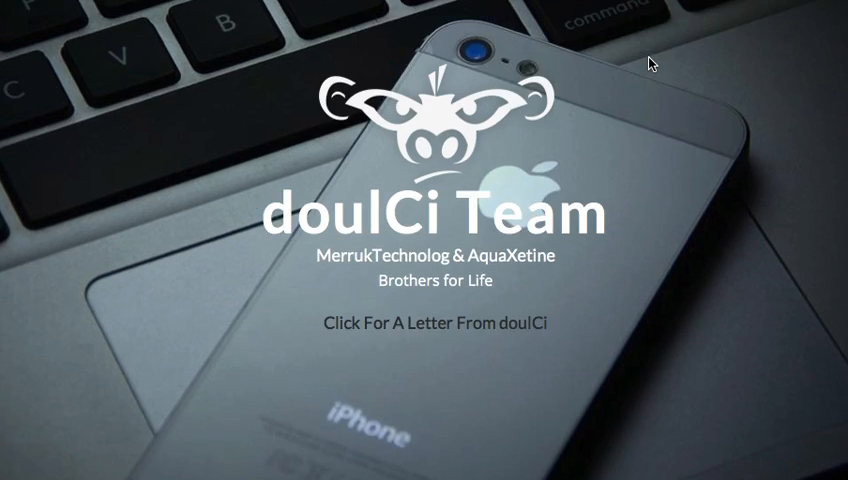
scroll("down", 3)
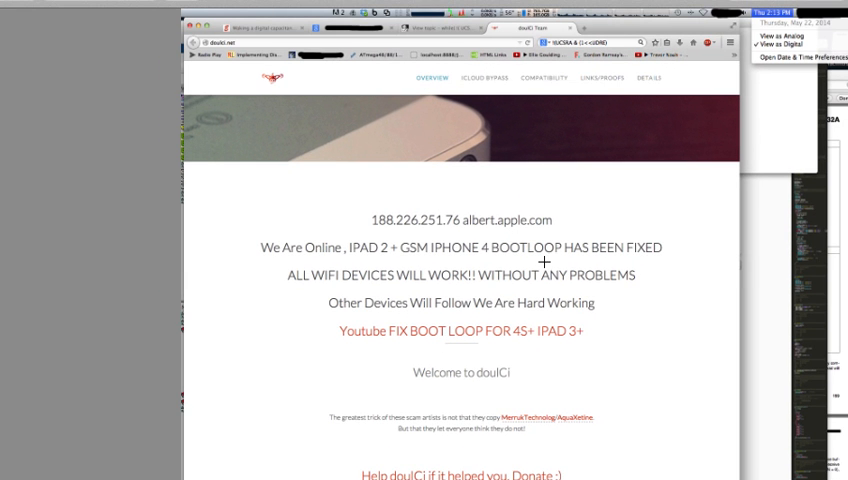
scroll("down", 3)
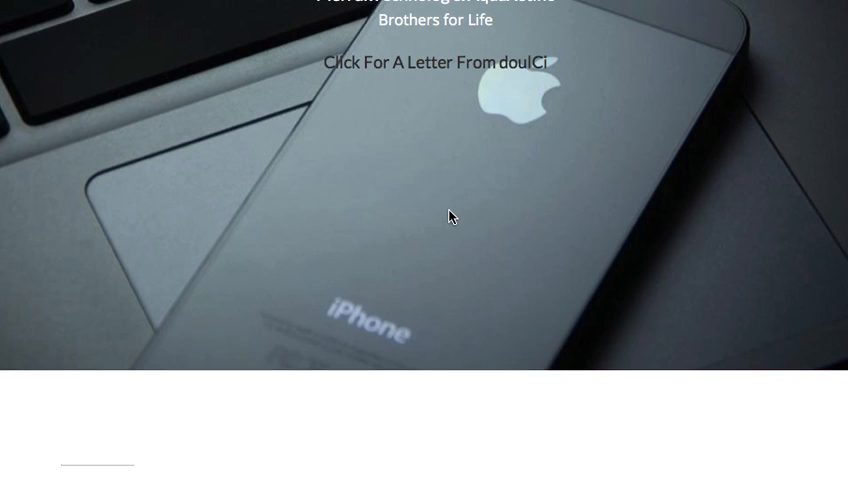
scroll("down", 3)
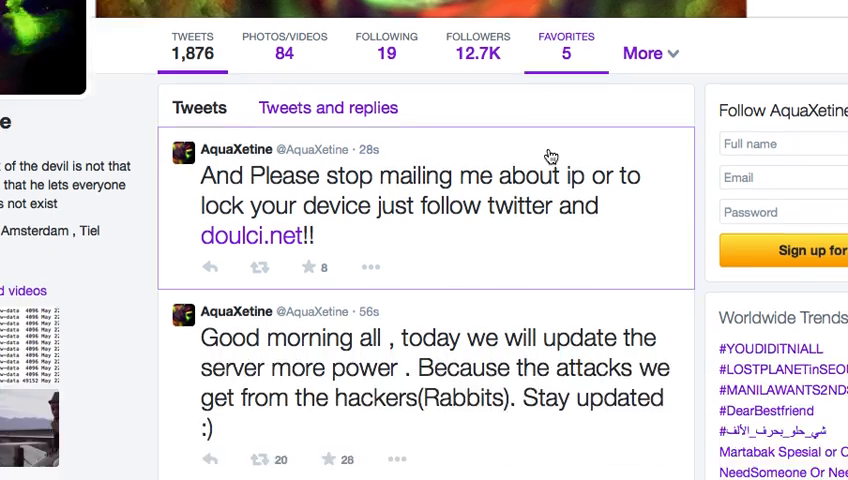
scroll("down", 3)
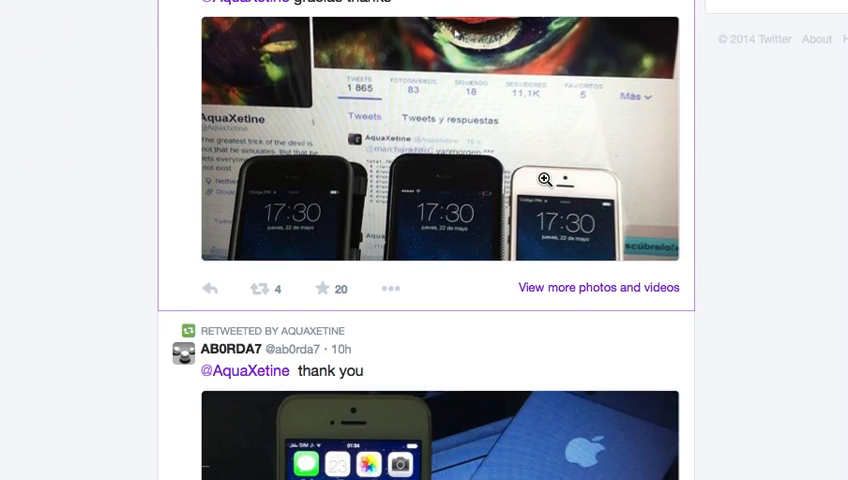
scroll("down", 3)
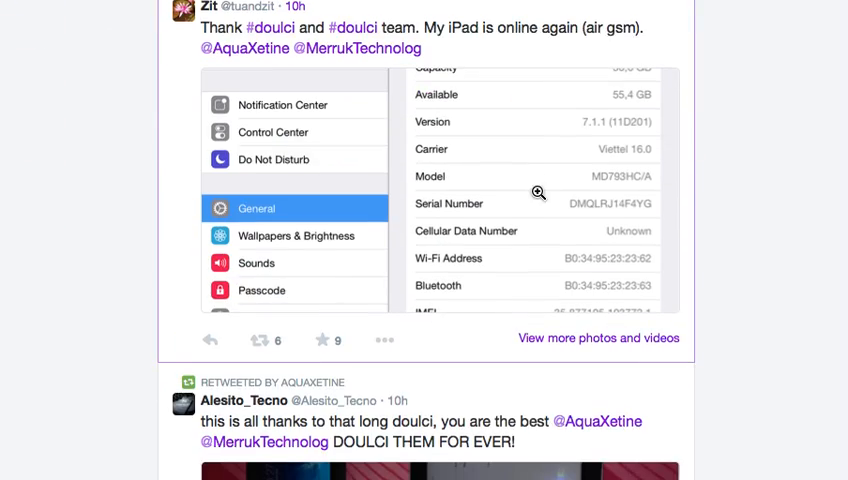
scroll("down", 3)
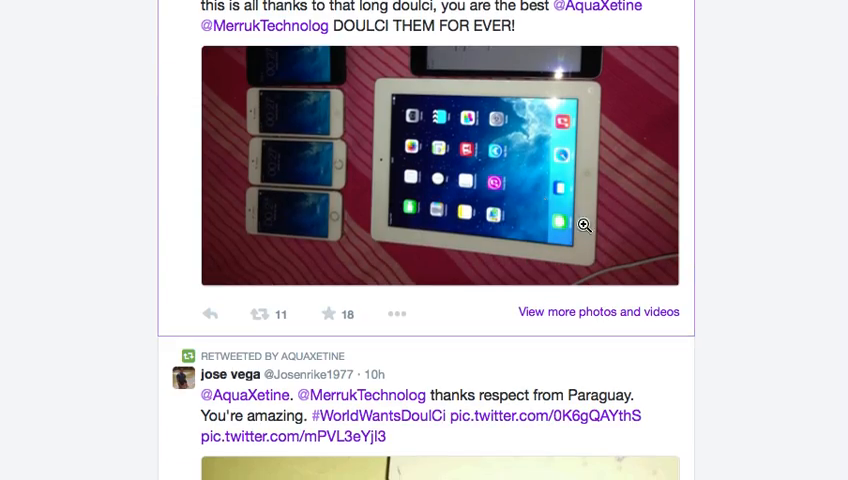
scroll("down", 3)
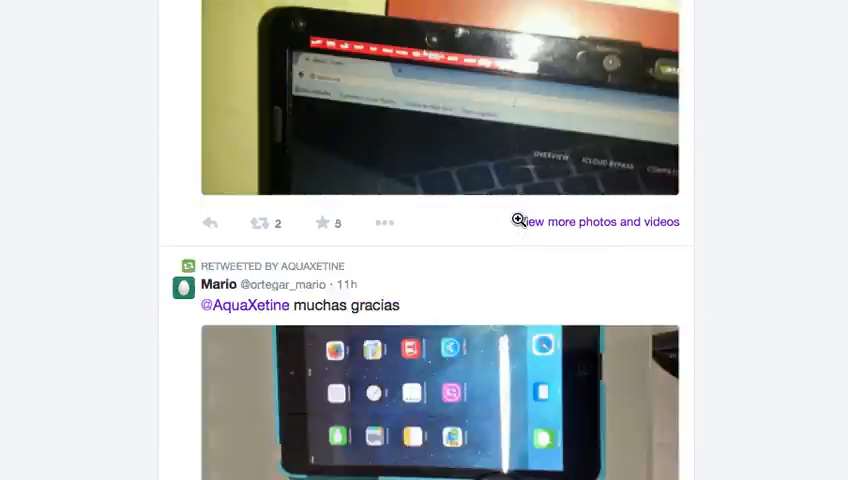
scroll("down", 3)
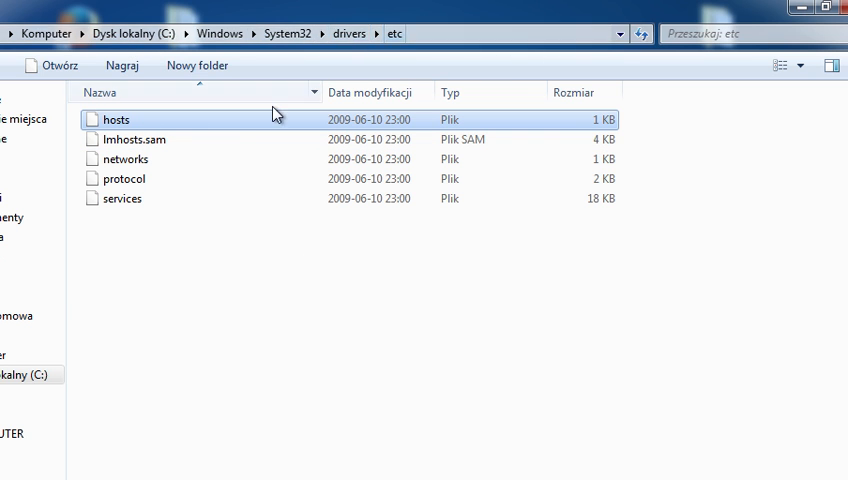
Open the hosts file from C:\Windows\System32\drivers\etc in Notepad
double_click(116, 119)
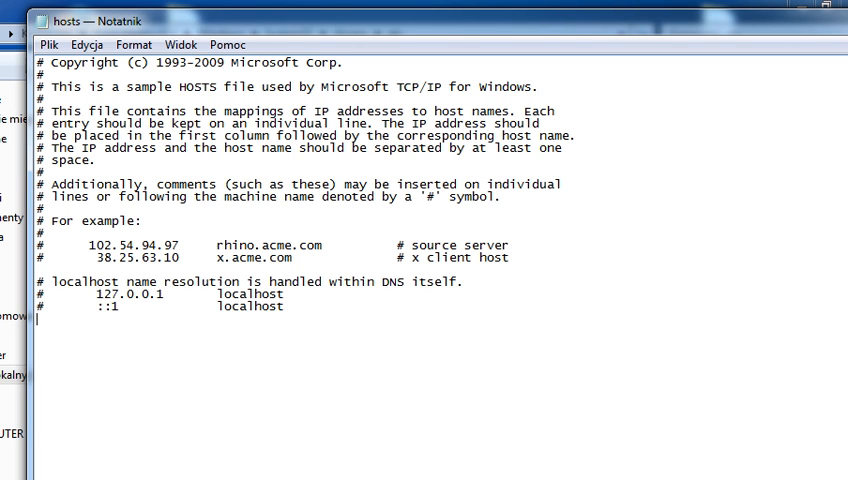
Type '123.23.124.23 albert.appple.com' as a new final line of the hosts file
type("123.23.124")
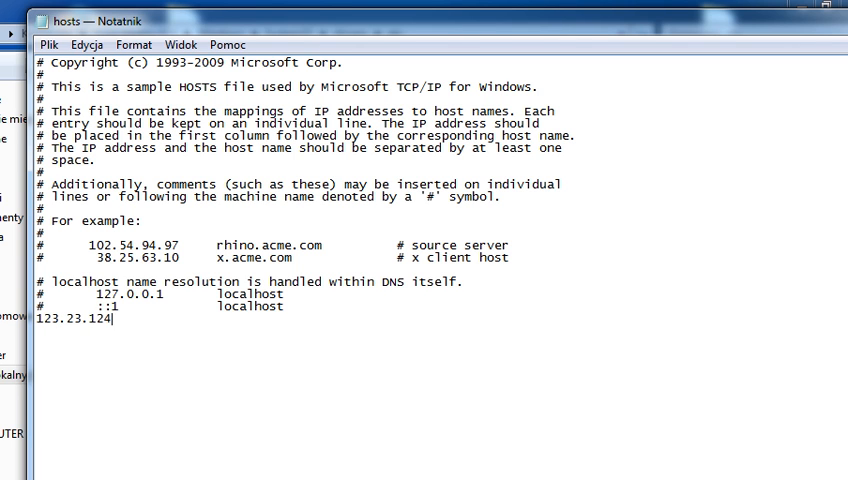
type("23")
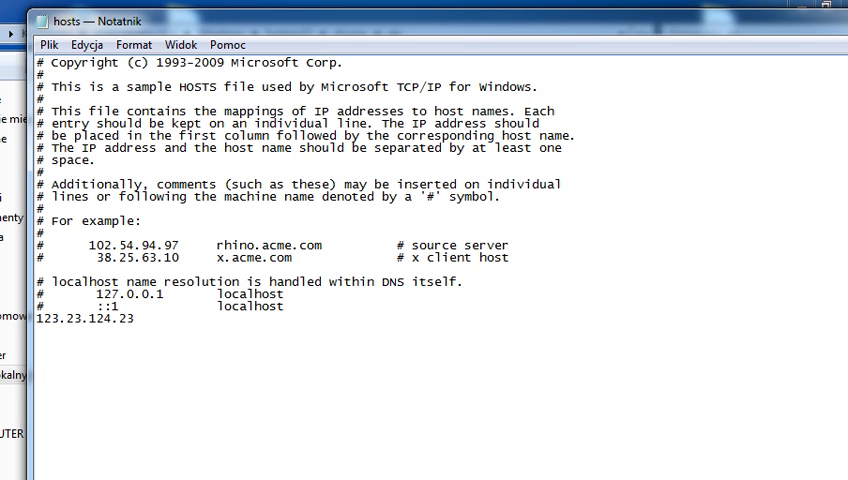
type("albert.ap")
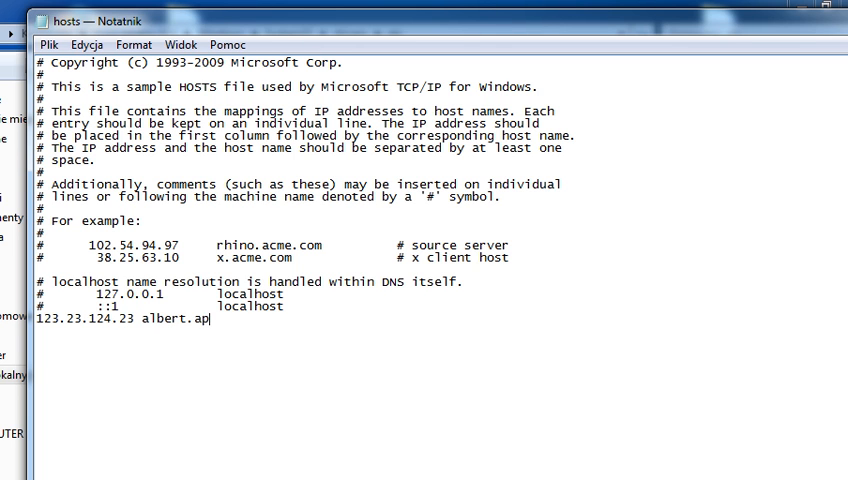
type("pple.com")
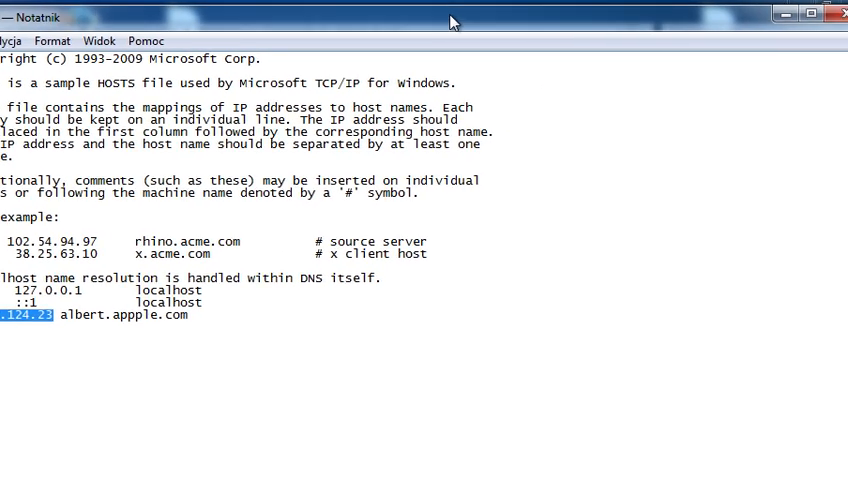
Try saving the edited hosts file as Wszystkie pliki, then close with Nie zapisuj
left_click(826, 14)
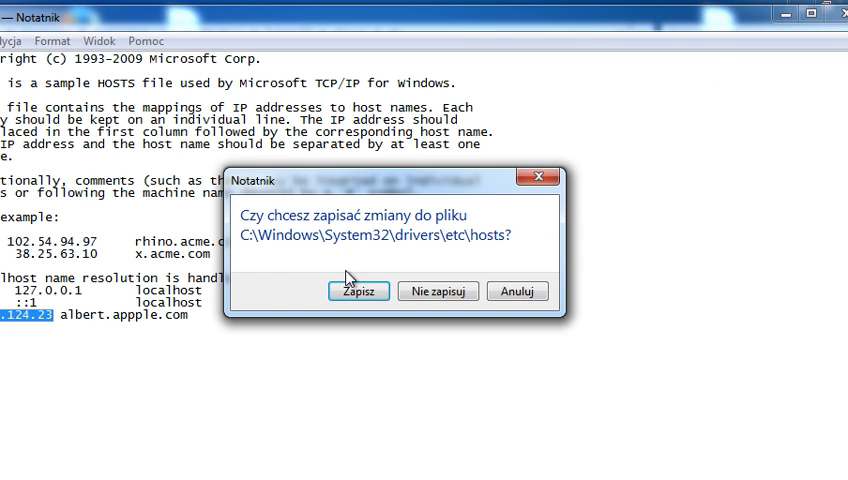
left_click(358, 291)
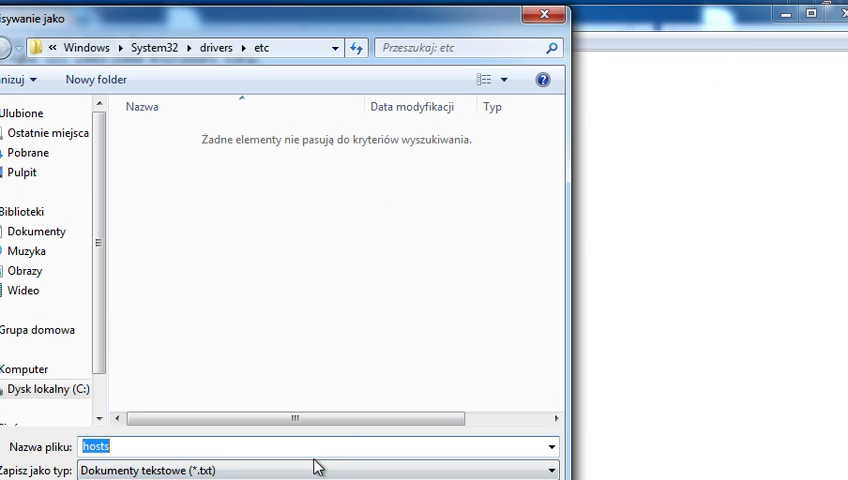
left_click(316, 470)
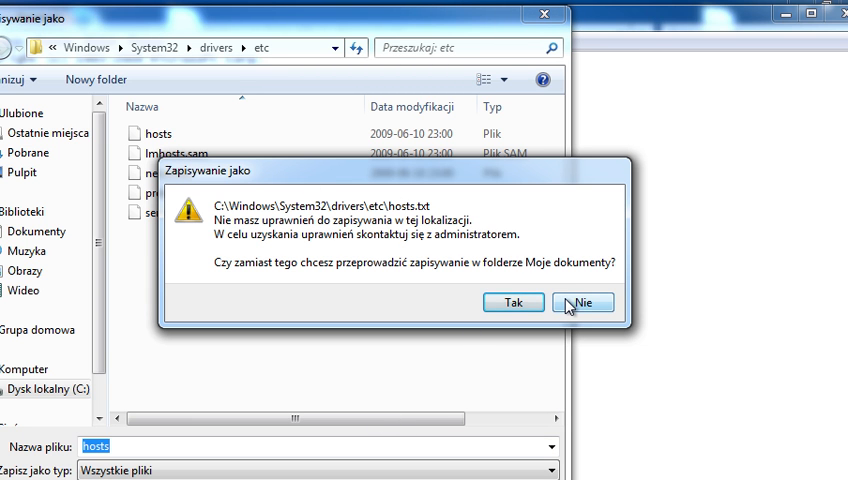
left_click(583, 302)
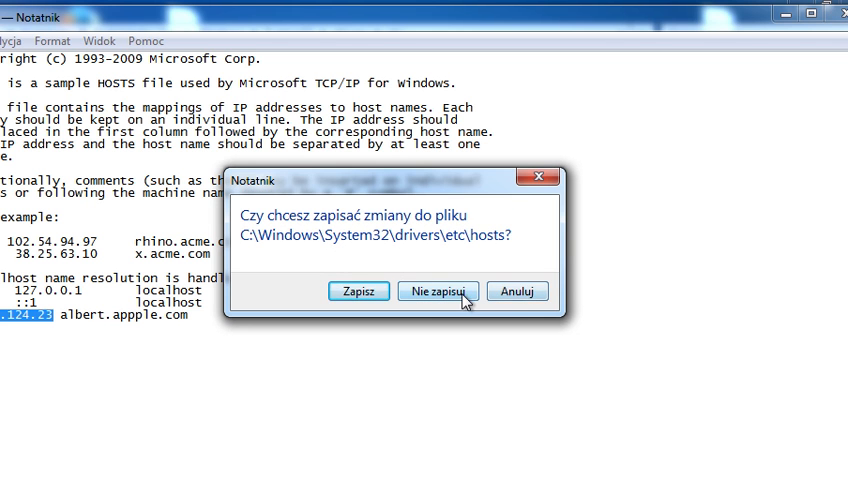
left_click(437, 291)
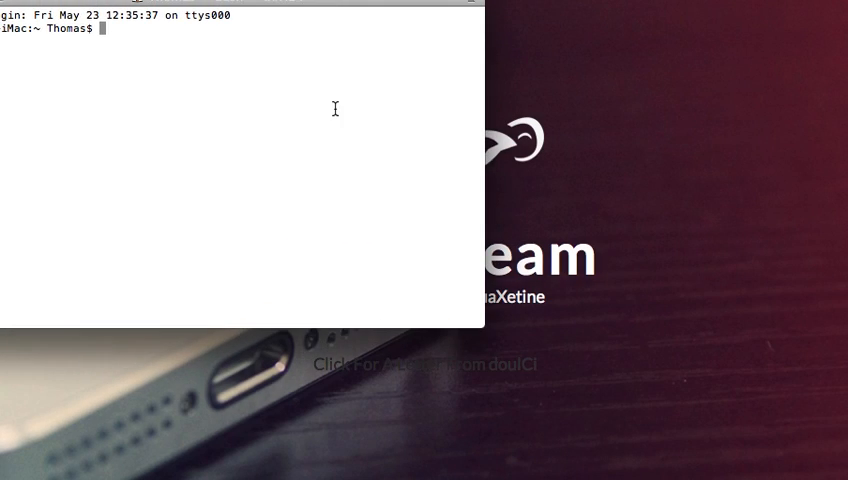
Open /etc/hosts with sudo nano, scroll to the 188.226.251.76 albert.apple.com entry, and exit
type("sudo nano /etc/hosts")
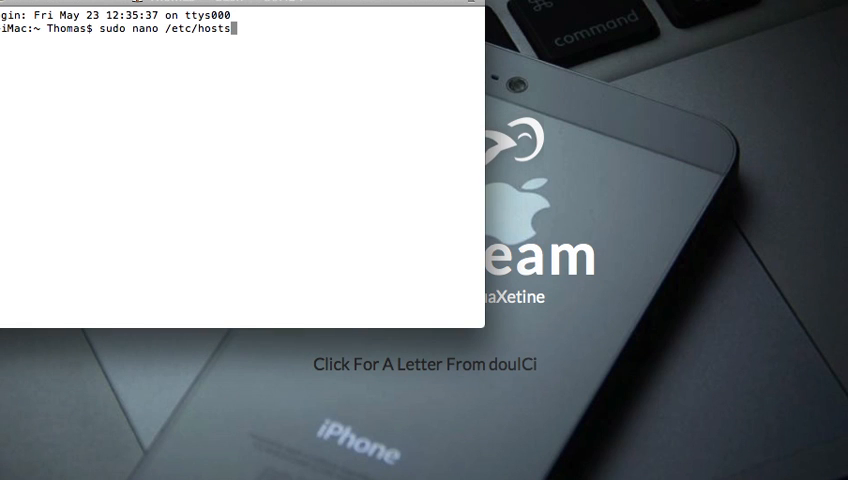
key("Return")
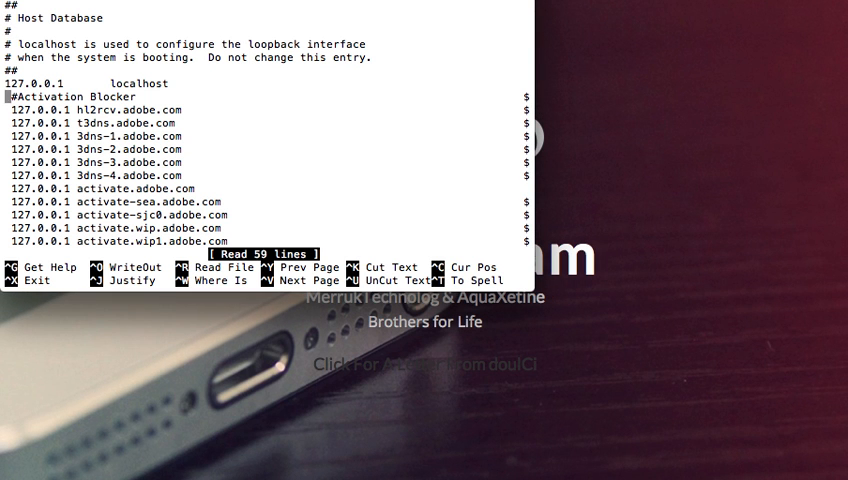
scroll("down", 3)
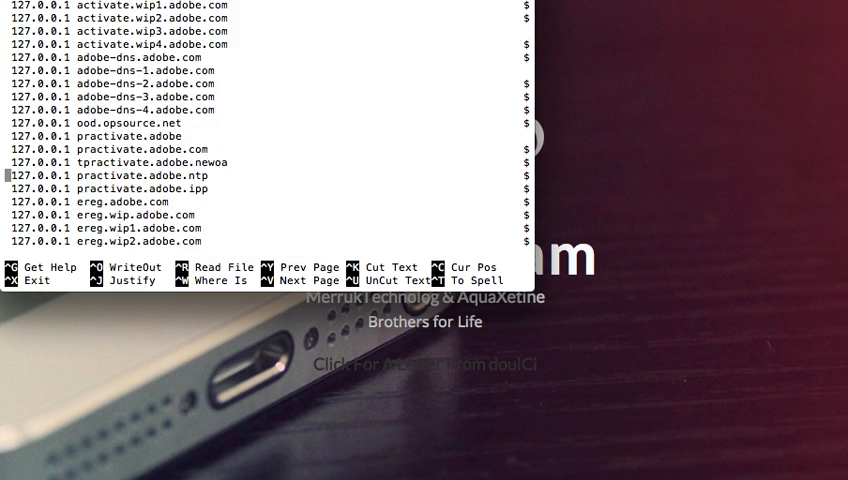
scroll("down", 3)
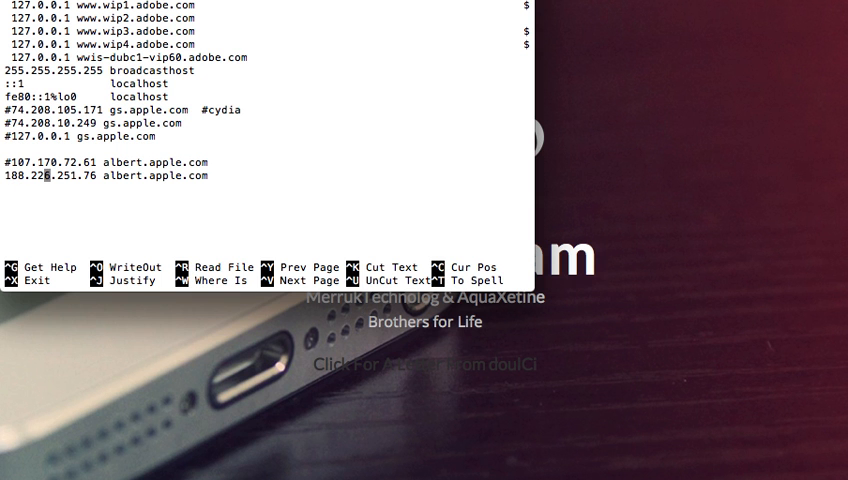
key("ctrl+x")
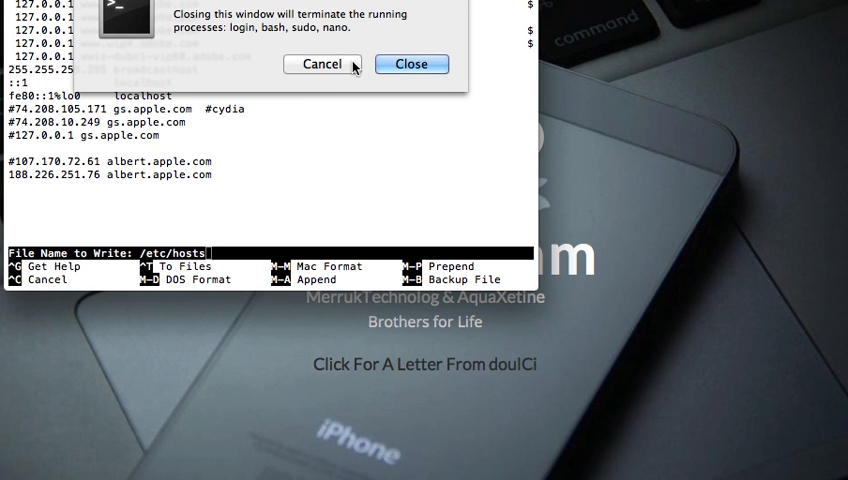
Confirm closing Terminal and scroll the doulCi site to its testimonials and 'Do you want proof?'
left_click(411, 64)
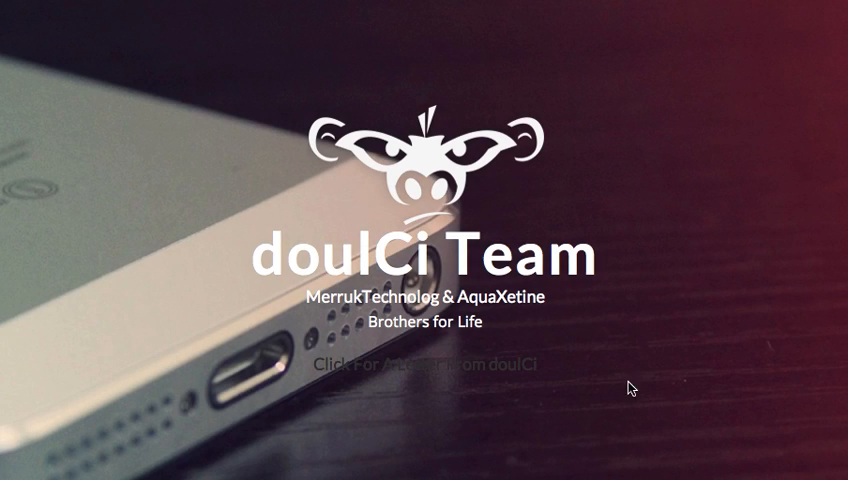
mouse_move(667, 227)
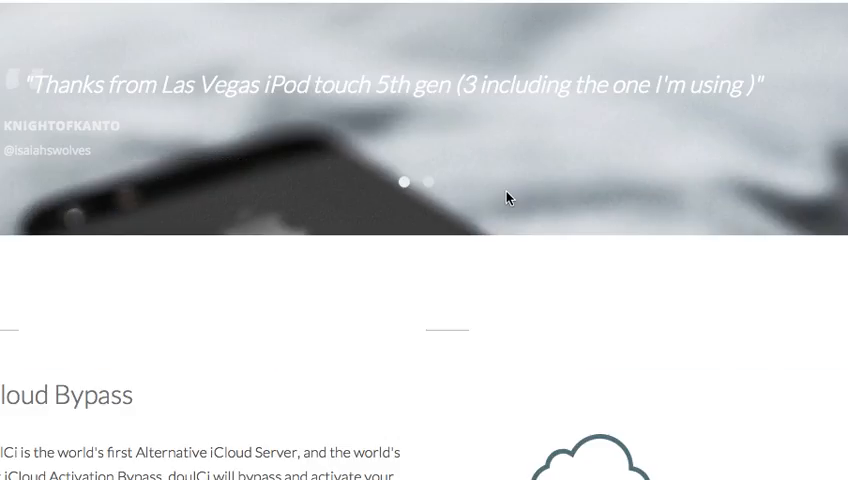
scroll("down", 3)
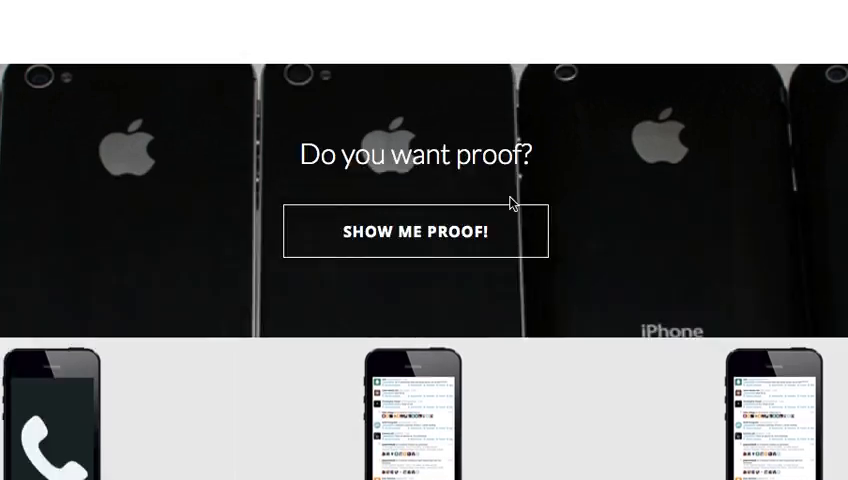